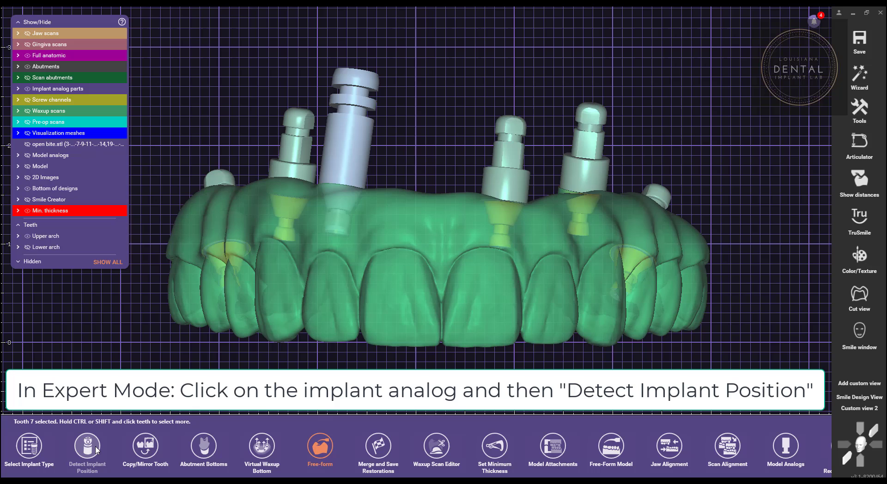
# Enter Detect Implant Position for the tooth 7 analog, showing the jaw scan with scanbodies
pyautogui.click(87, 450)
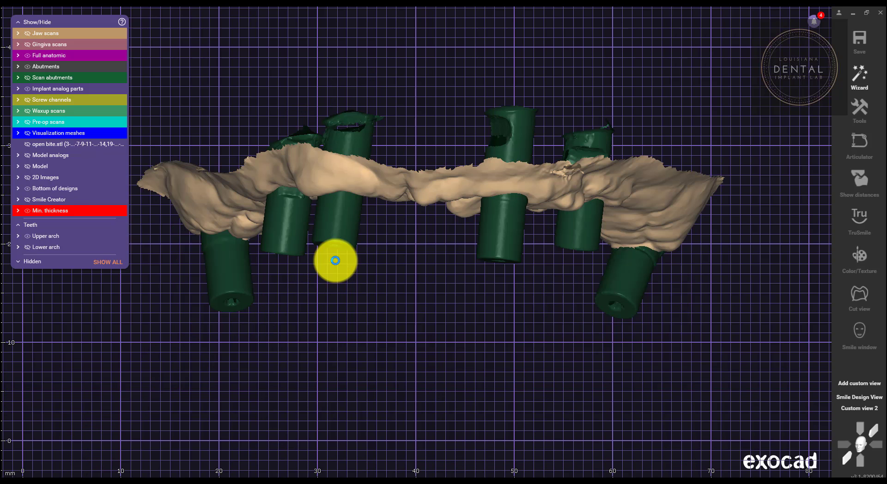
# Choose the Louisiana Dental Implant Lab DESS Compatible library with the 1.0 mm screw seat for tooth 7
pyautogui.click(335, 260)
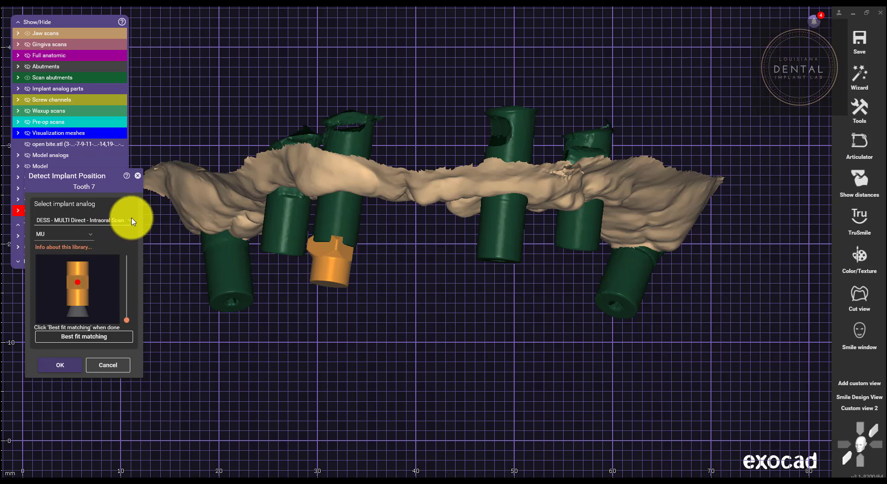
pyautogui.click(83, 220)
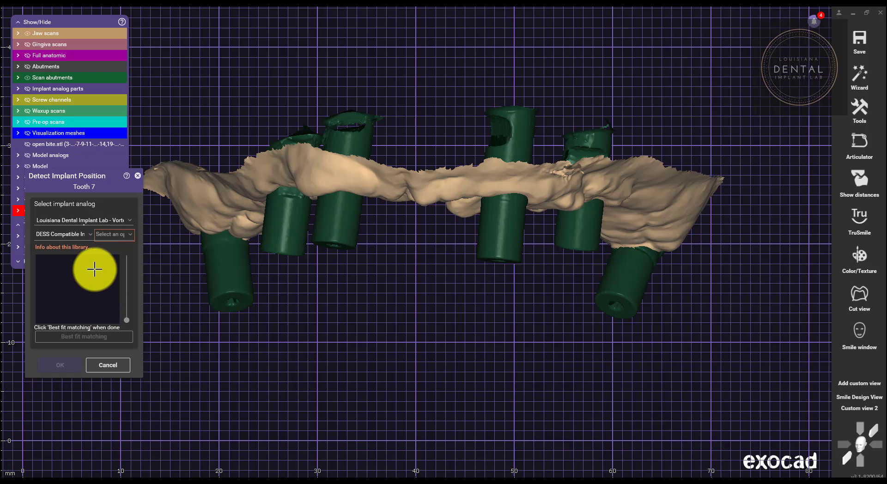
pyautogui.click(111, 234)
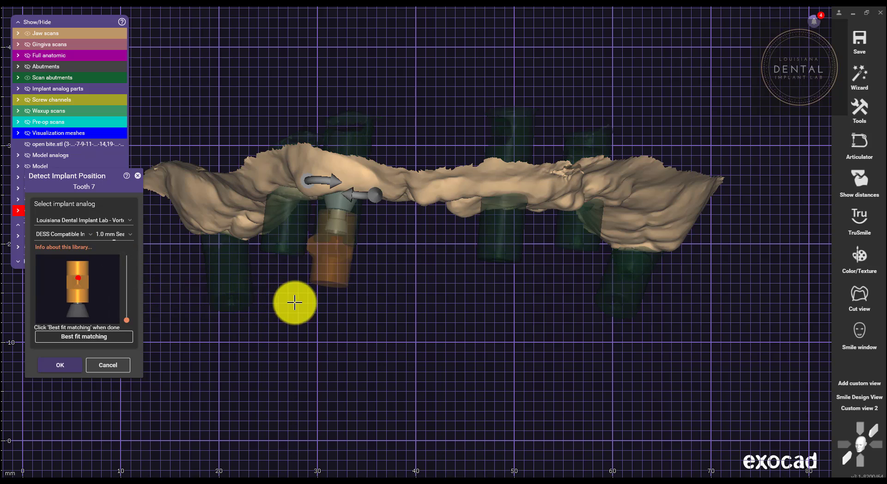
pyautogui.moveTo(103, 359)
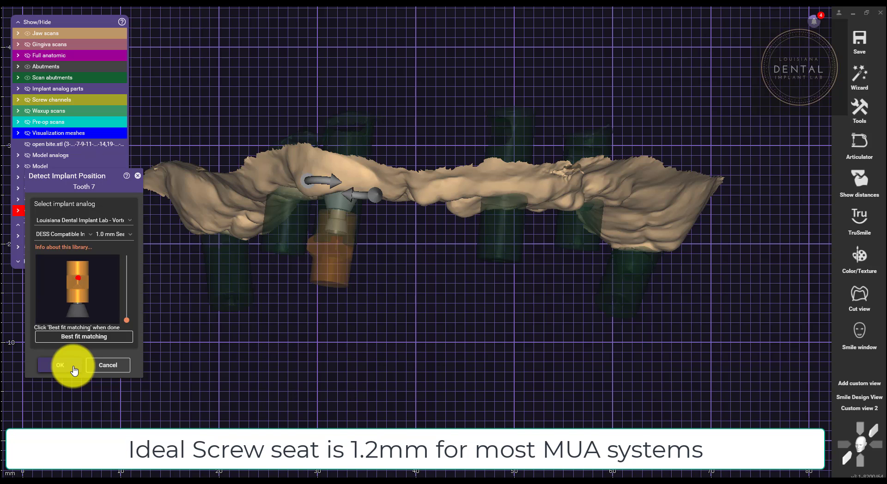
# Confirm the tooth 7 analog without best-fit matching and return to the full-arch design
pyautogui.click(59, 365)
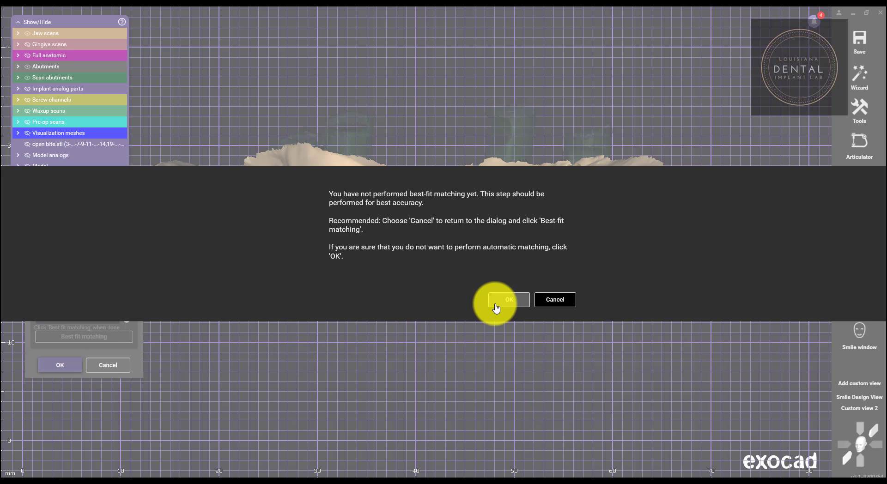
pyautogui.click(507, 300)
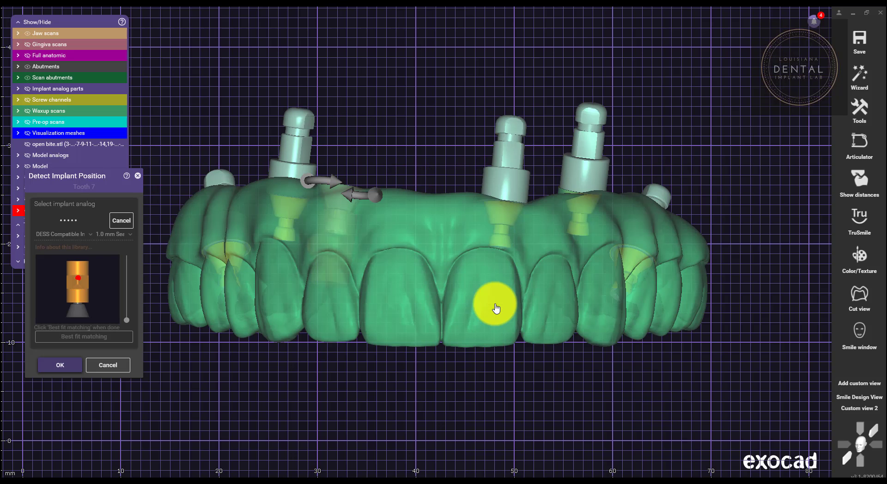
pyautogui.click(59, 366)
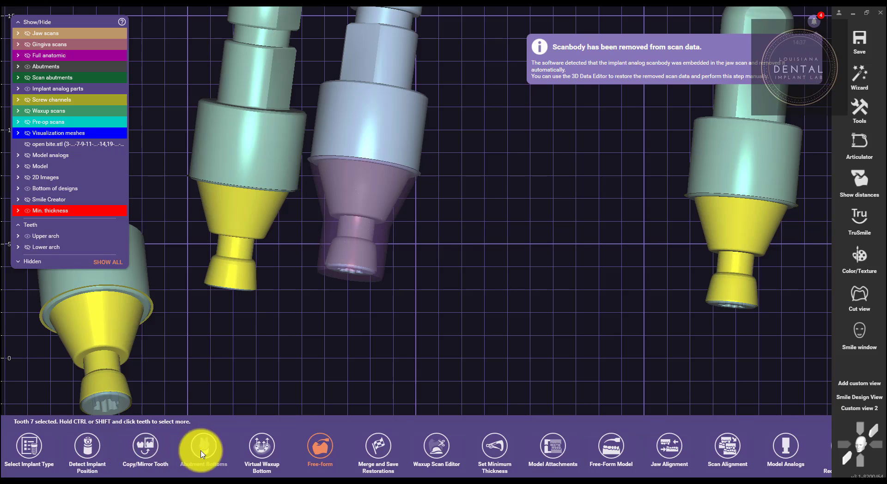
# Run Abutment Bottoms on the tooth 7 abutment so it recalculates to the new analog
pyautogui.click(202, 448)
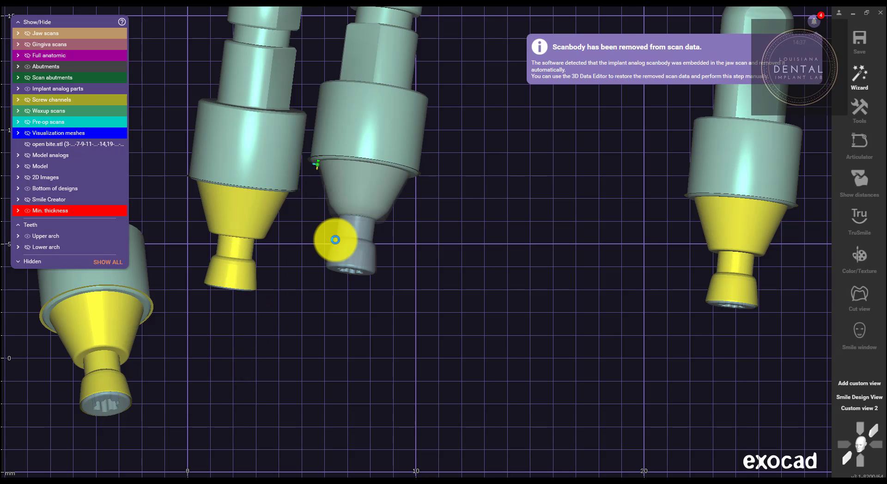
pyautogui.click(334, 240)
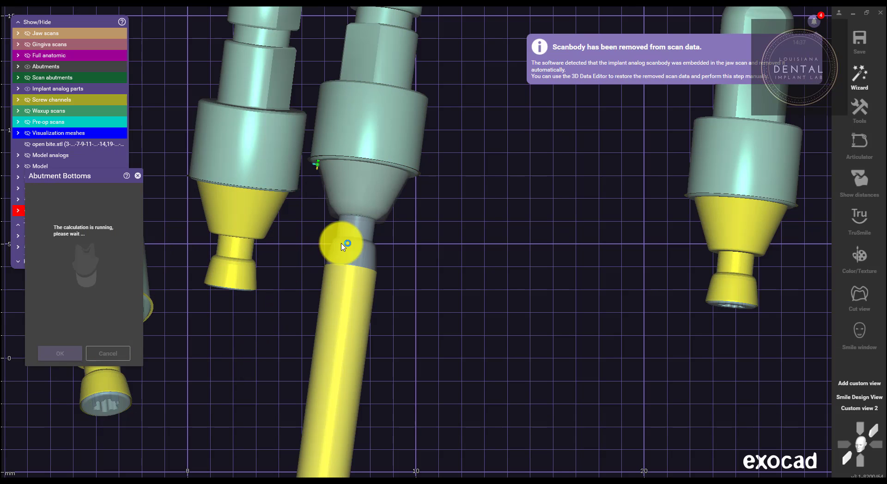